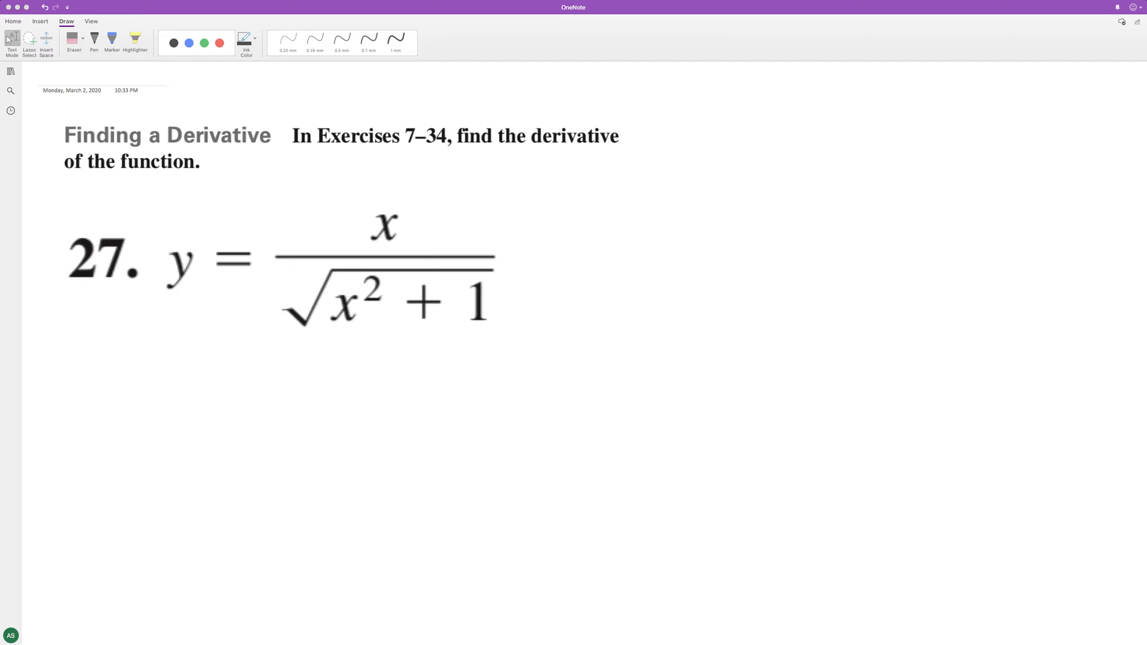
Handwrite y' = 1(x²+1)^½ − x as the start of the quotient-rule numerator
left_click_drag(66, 365, 63, 434)
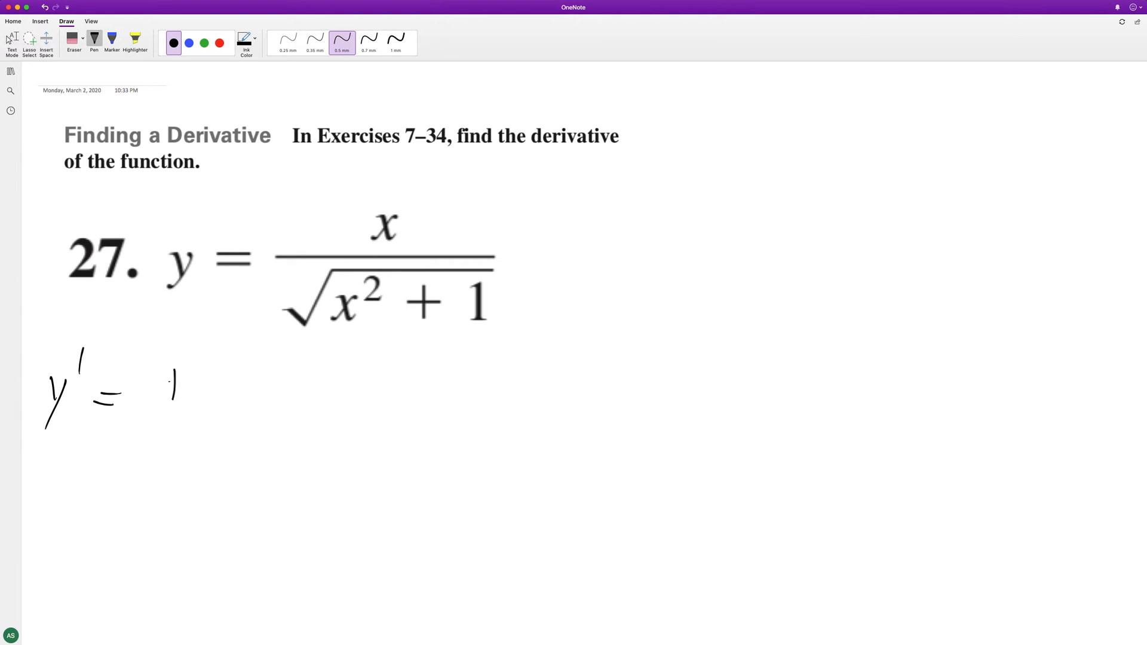
left_click_drag(190, 373, 227, 410)
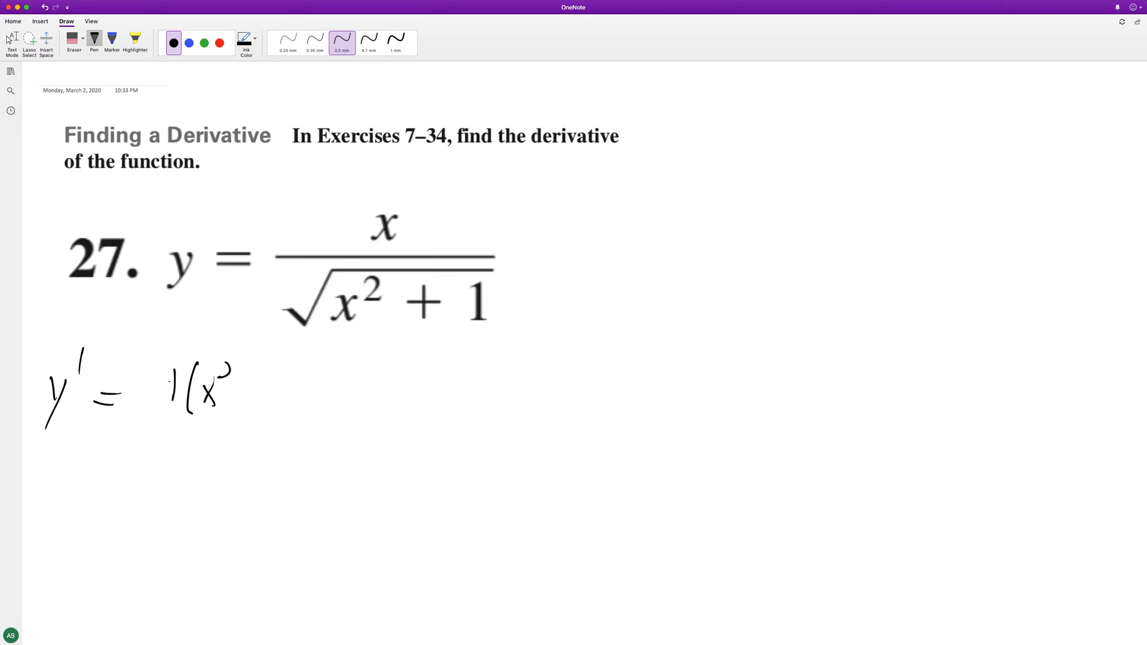
left_click_drag(227, 395, 314, 380)
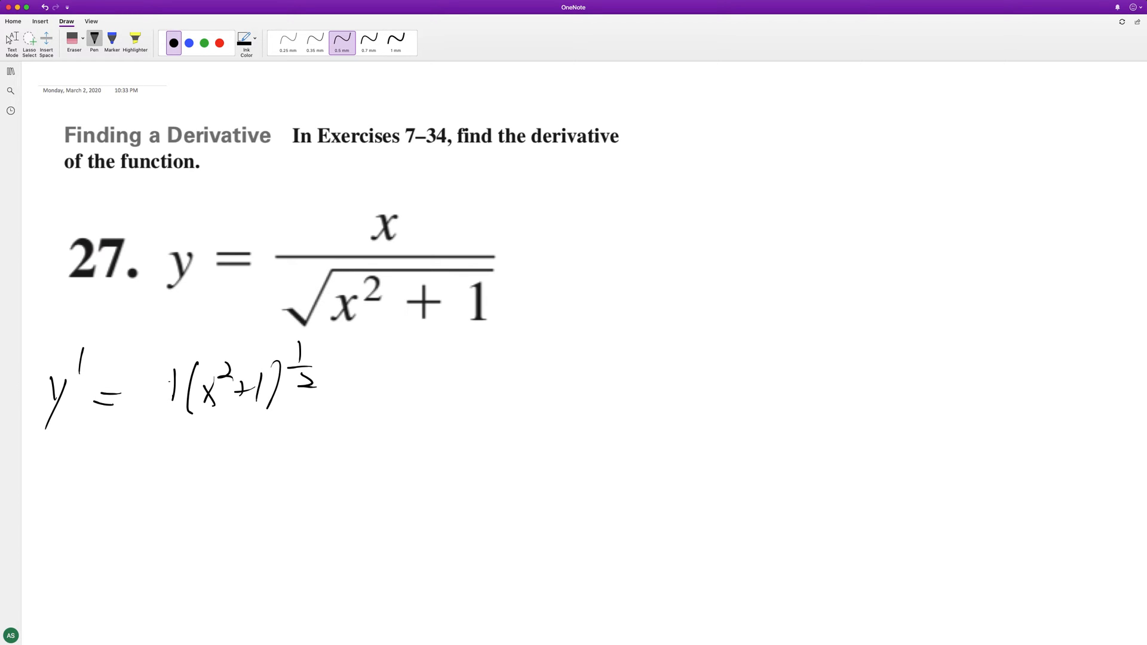
left_click_drag(340, 375, 377, 375)
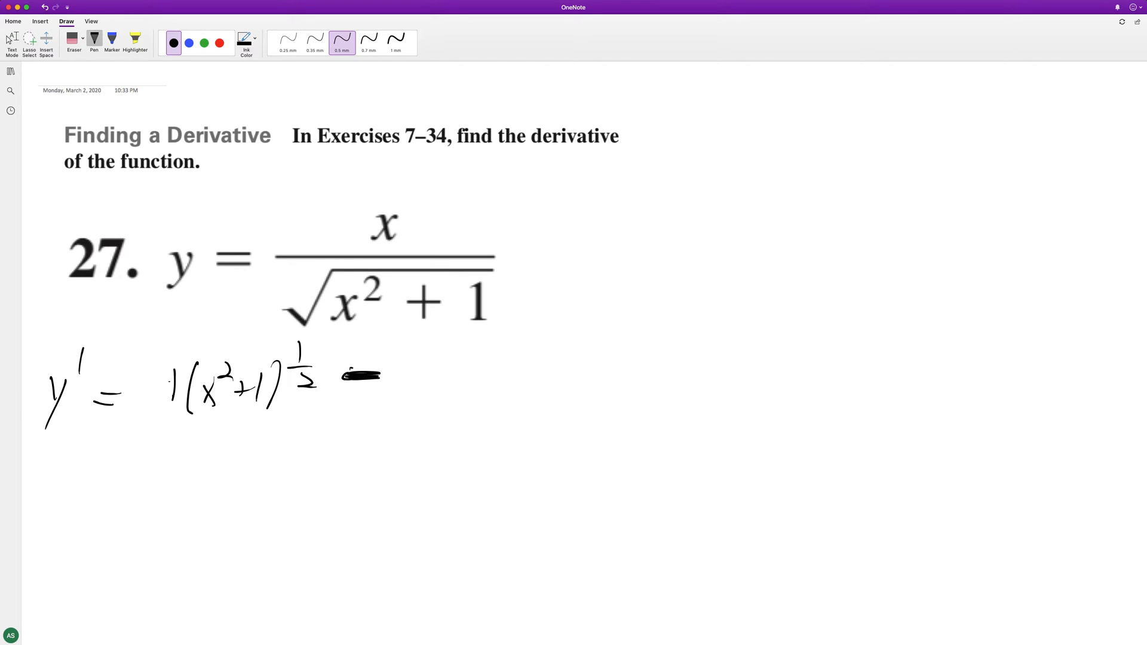
left_click_drag(414, 361, 439, 395)
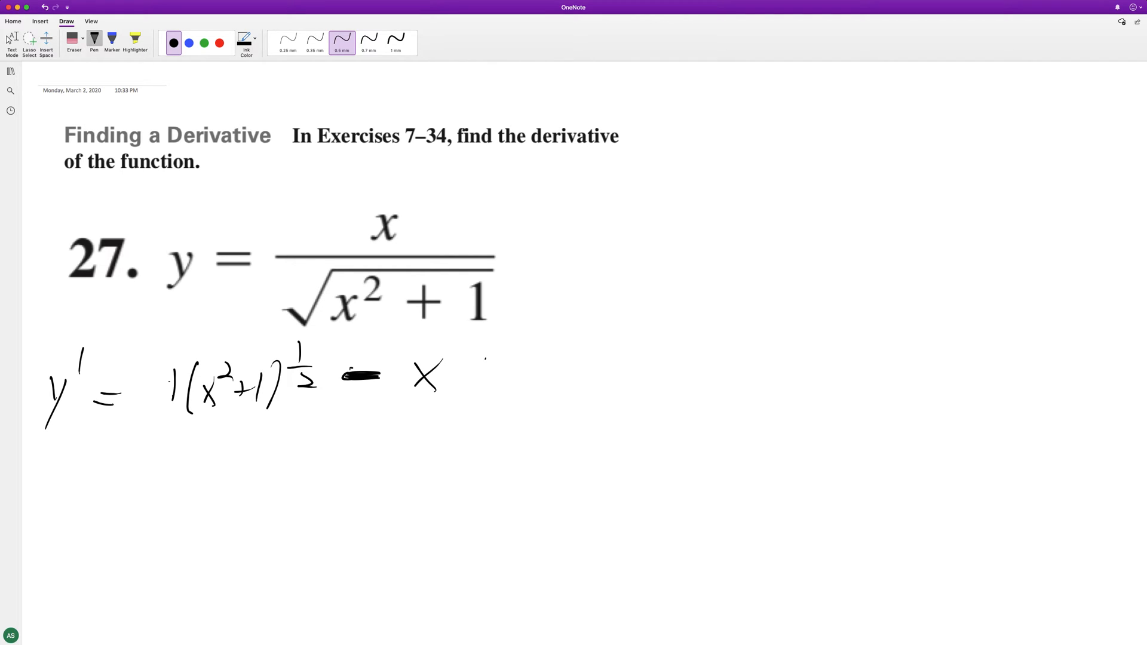
Finish the numerator with ·½(x²+1)^−½·2x and draw the fraction bar beneath it
left_click_drag(475, 344, 483, 396)
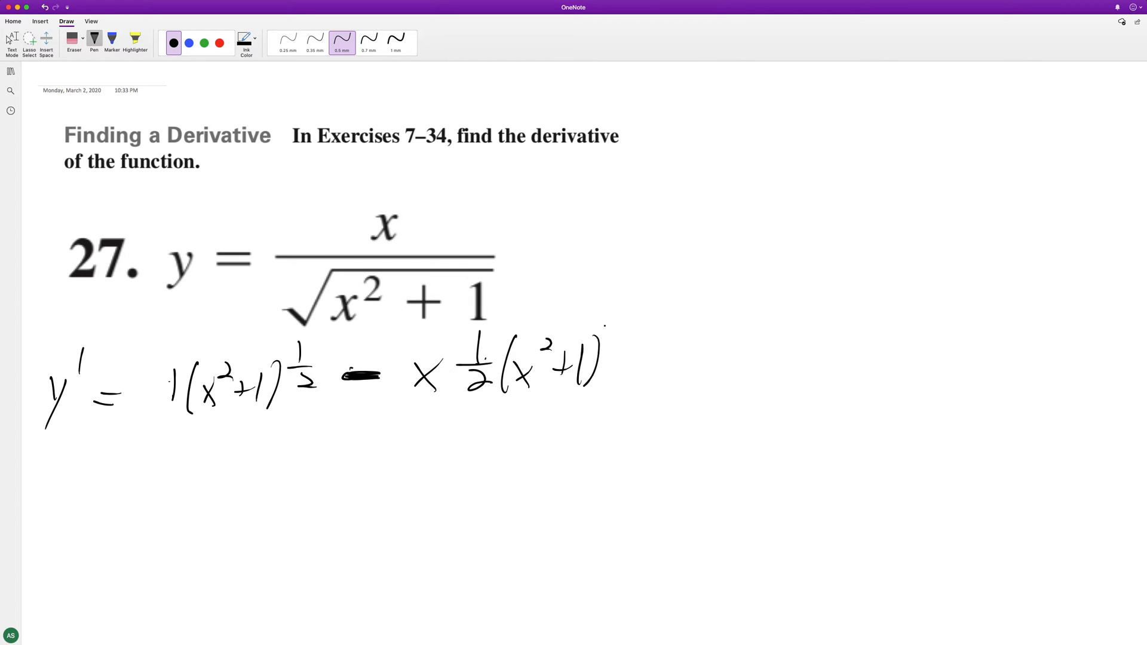
left_click_drag(614, 314, 640, 358)
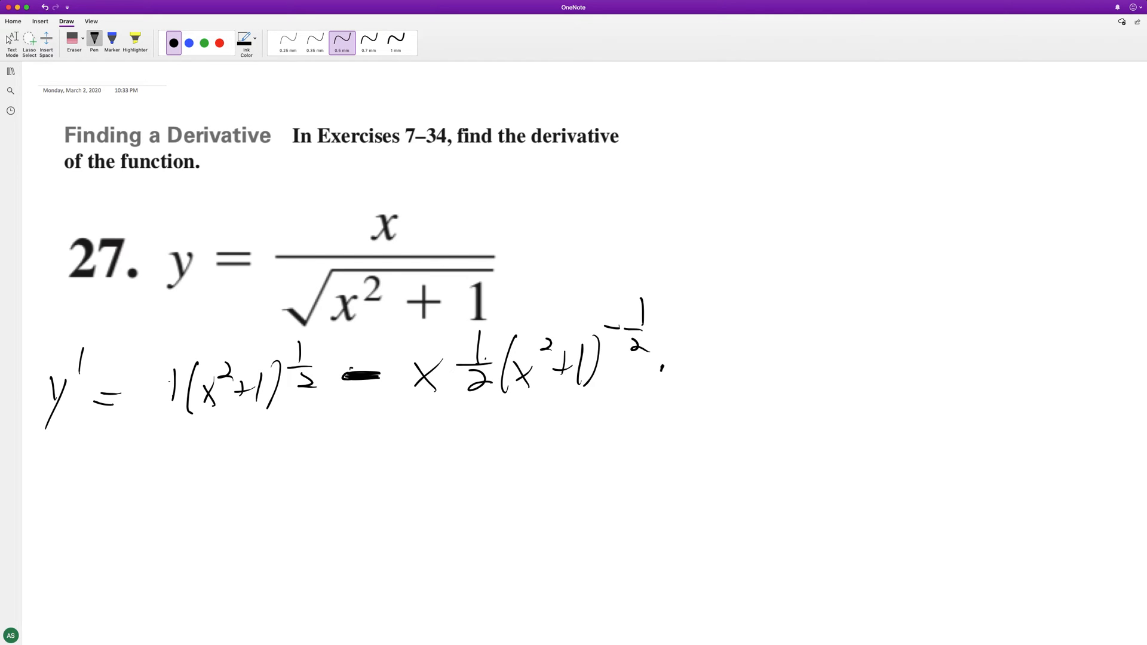
left_click_drag(672, 358, 738, 366)
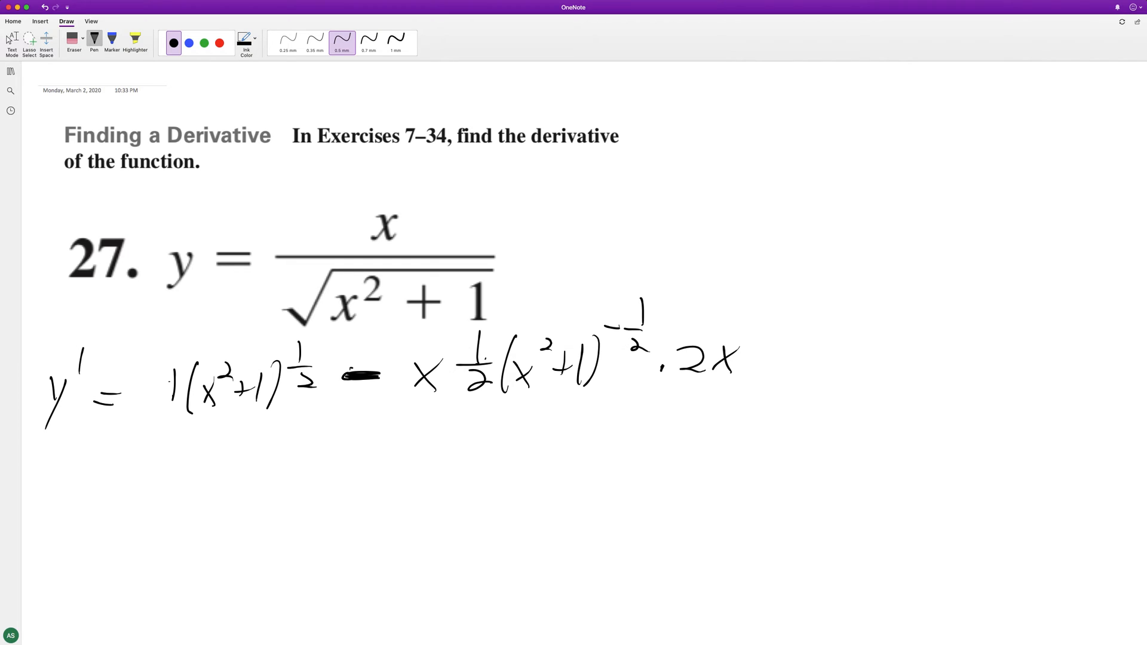
left_click_drag(146, 427, 728, 392)
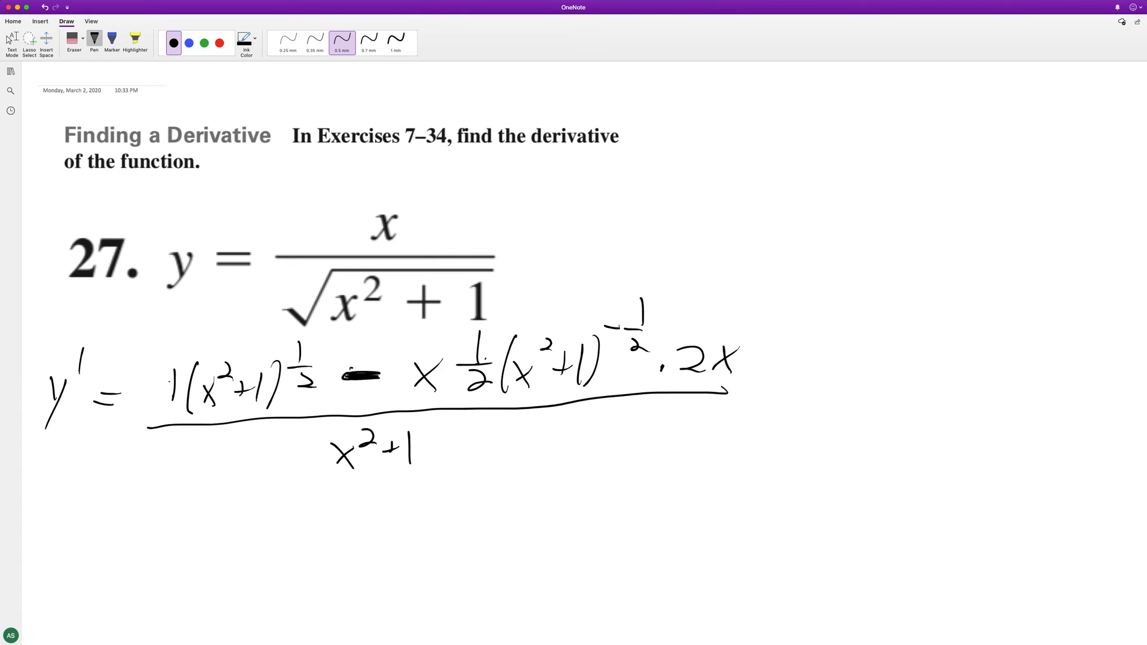
Begin a new line with (x²+1) for the simplified numerator
left_click_drag(138, 504, 193, 555)
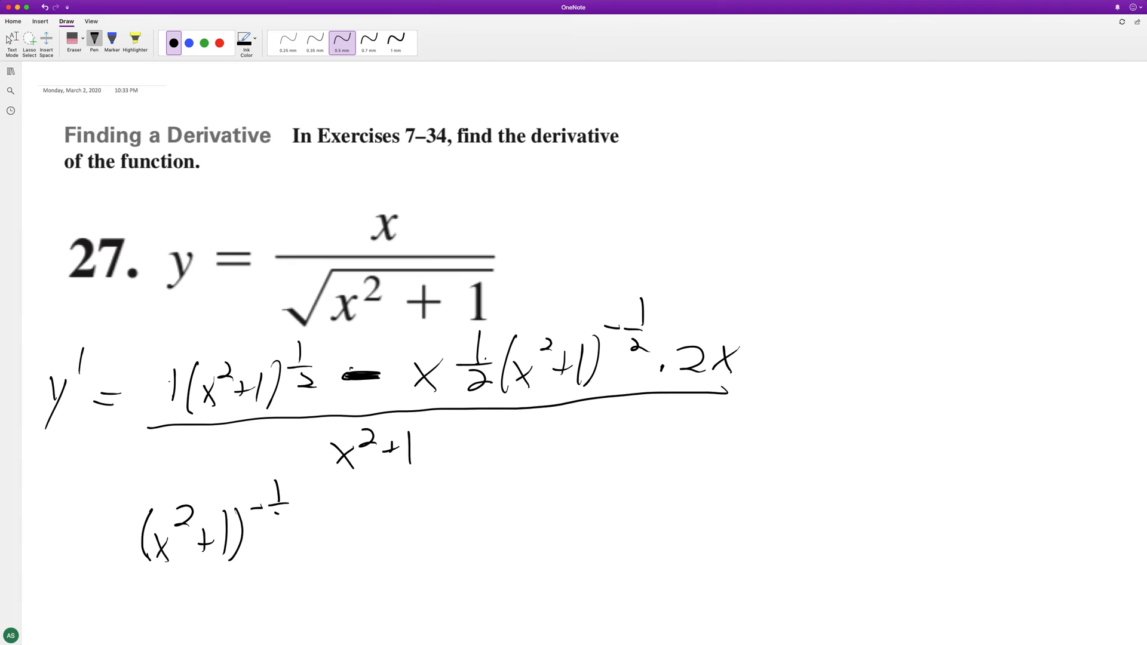
Cancel the ½ and 2 and write (x²+1)^−½ − x²(x²+1) with its exponent
left_click_drag(272, 509, 279, 523)
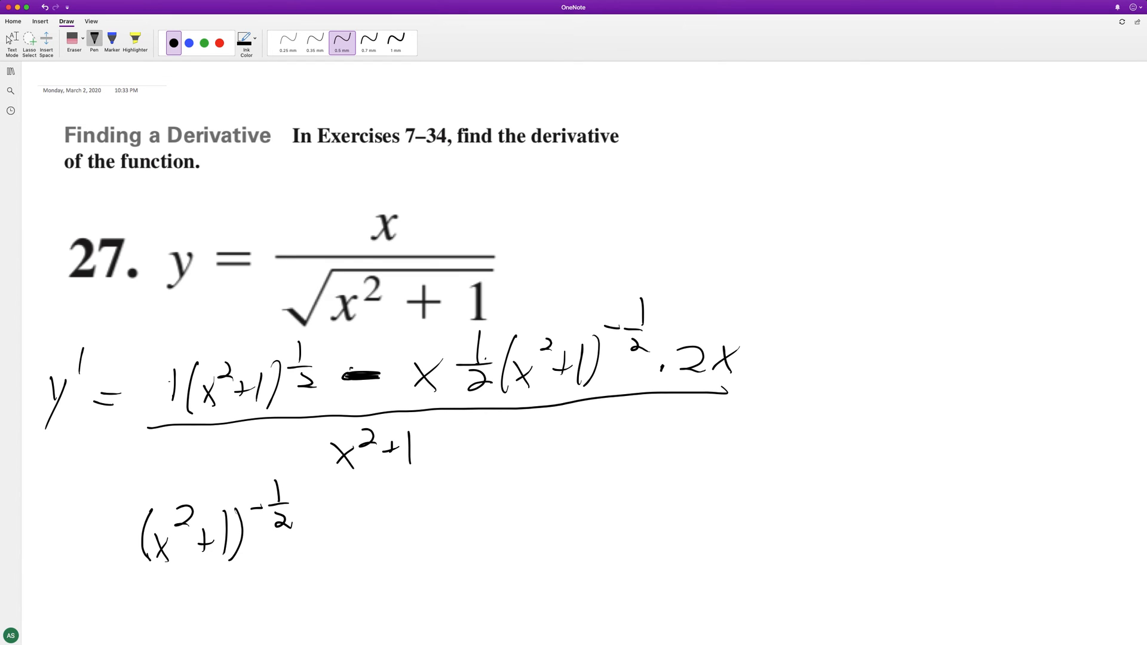
left_click_drag(325, 542, 340, 542)
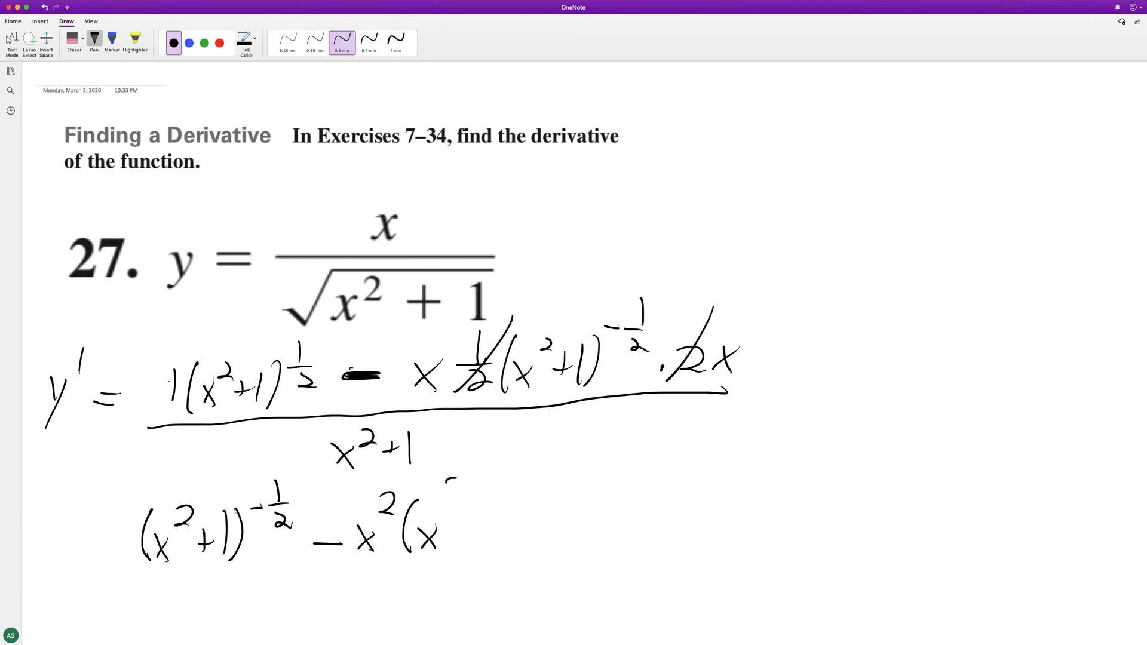
left_click_drag(445, 519, 555, 483)
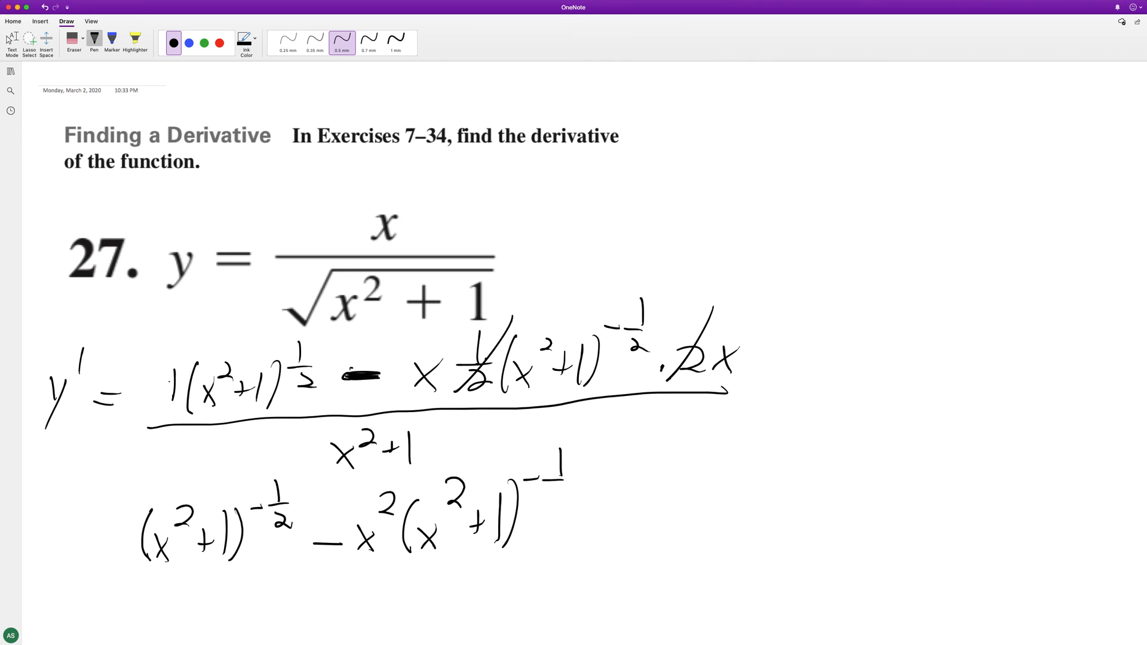
Correct the first exponent to +½ and place the line over a fraction bar with denominator x²+1
left_click_drag(128, 574, 439, 574)
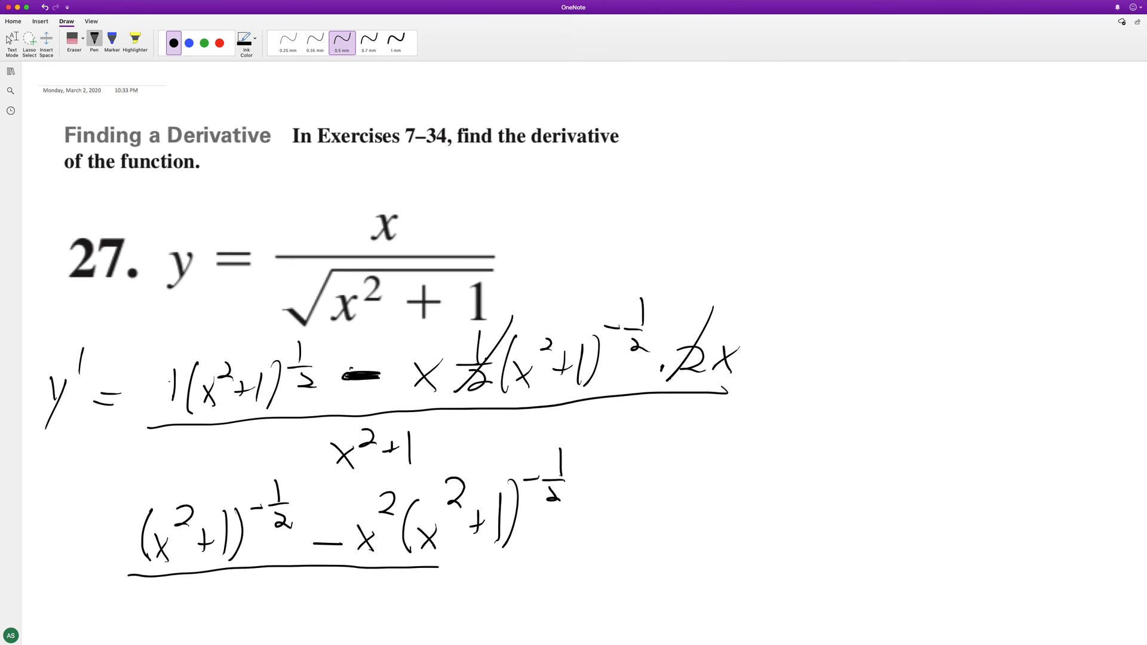
left_click_drag(437, 568, 574, 555)
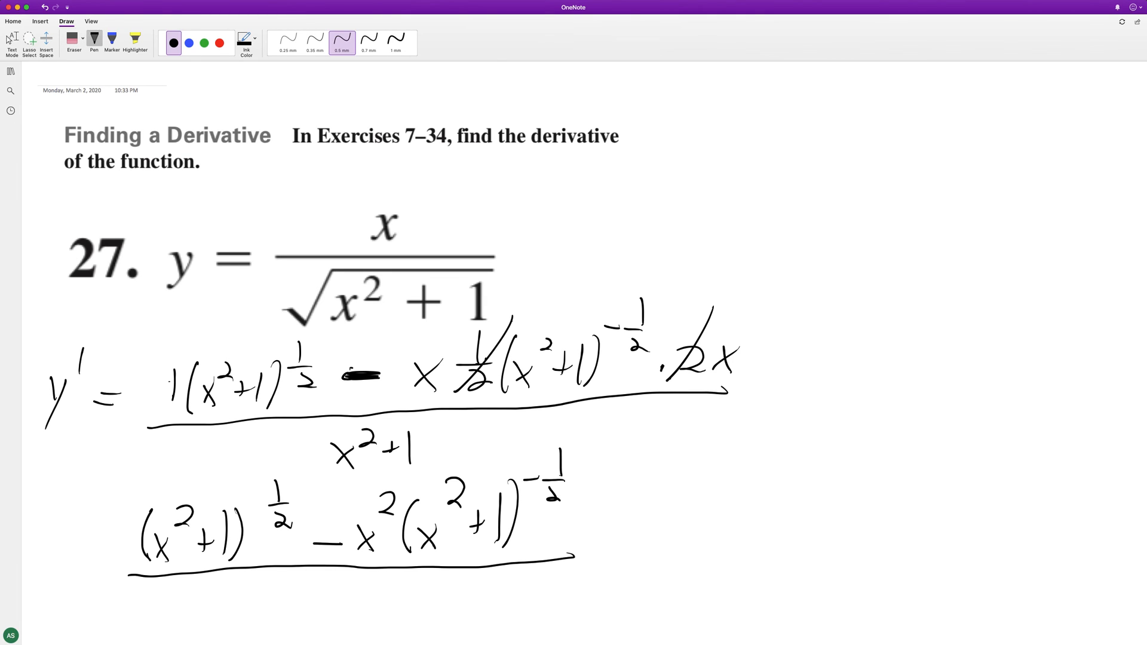
left_click_drag(278, 585, 351, 592)
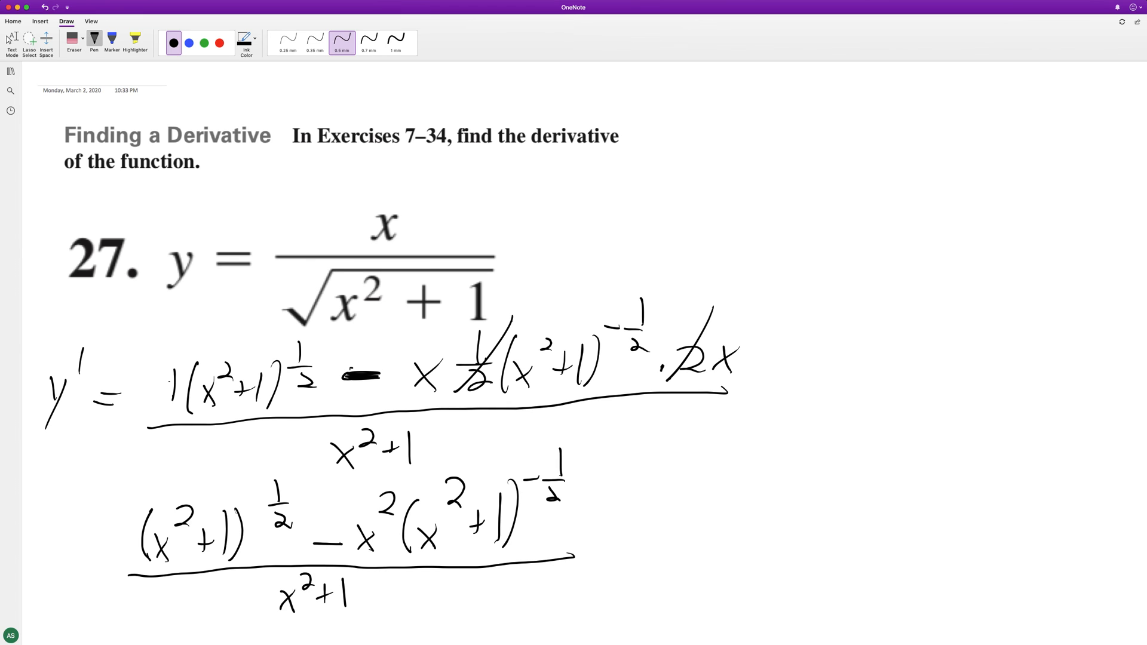
Write = 1 over √((x²+1)³) below the previous line
scroll("down", 3)
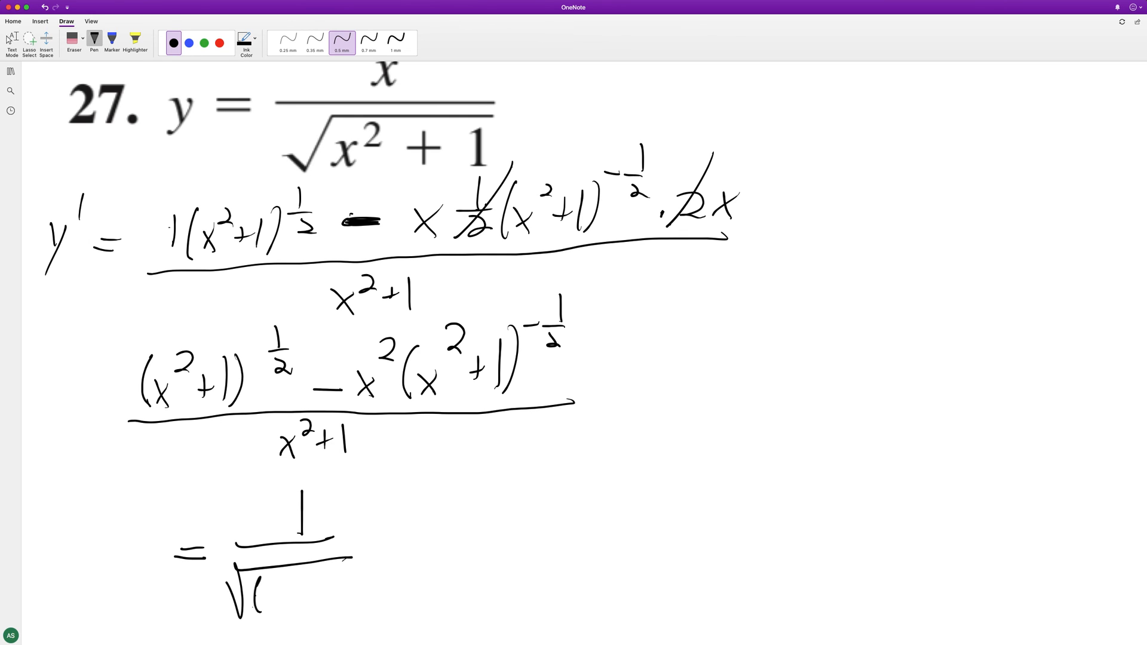
left_click_drag(259, 592, 351, 586)
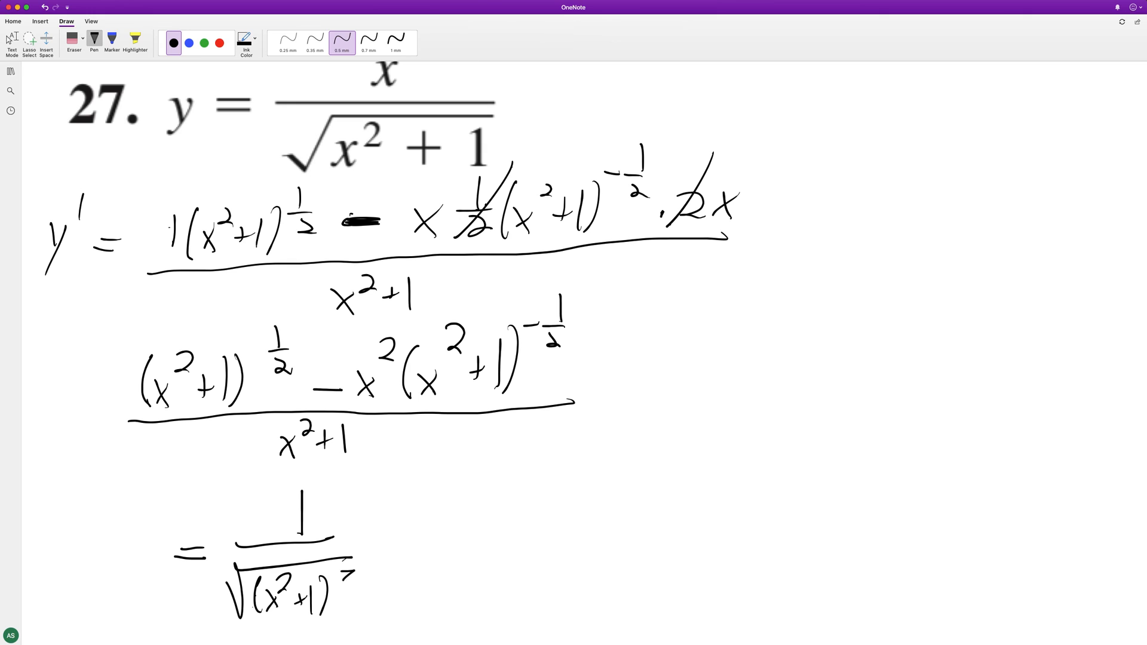